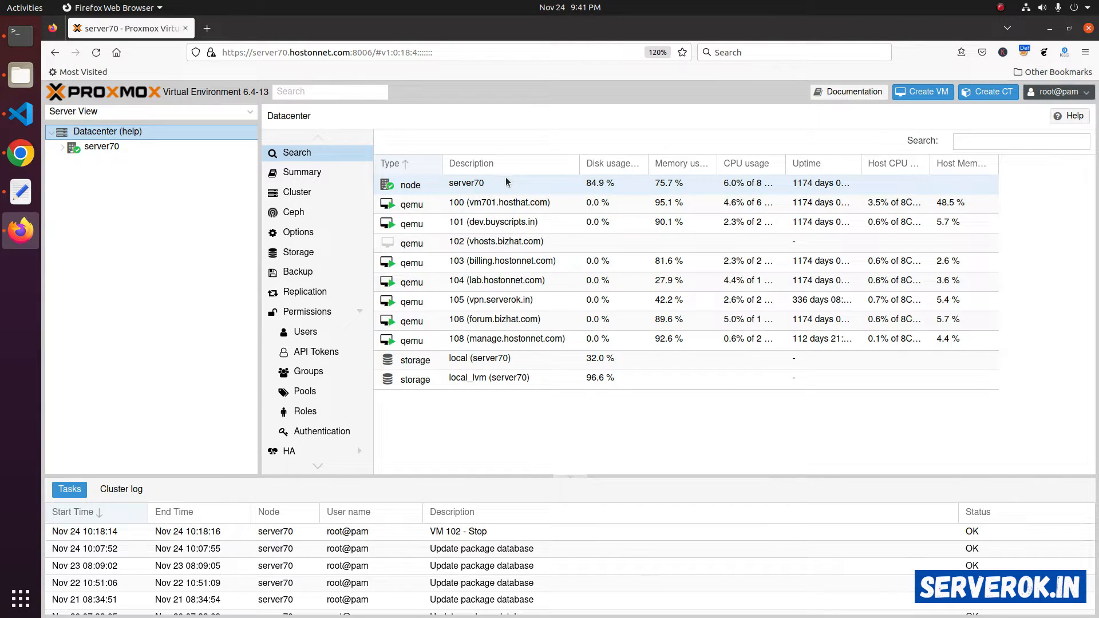
Shut down VM 101 (dev.buyscripts.in) from its overview and confirm, so it shows stopped
{"action": "left_click", "coordinate": [480, 359]}
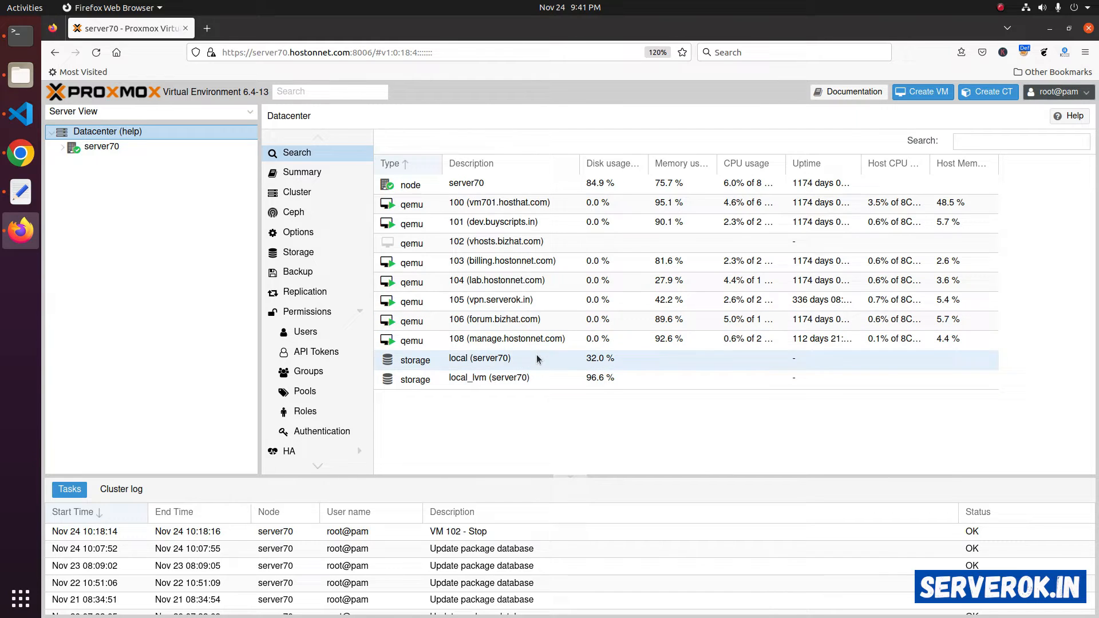
{"action": "left_click", "coordinate": [493, 221]}
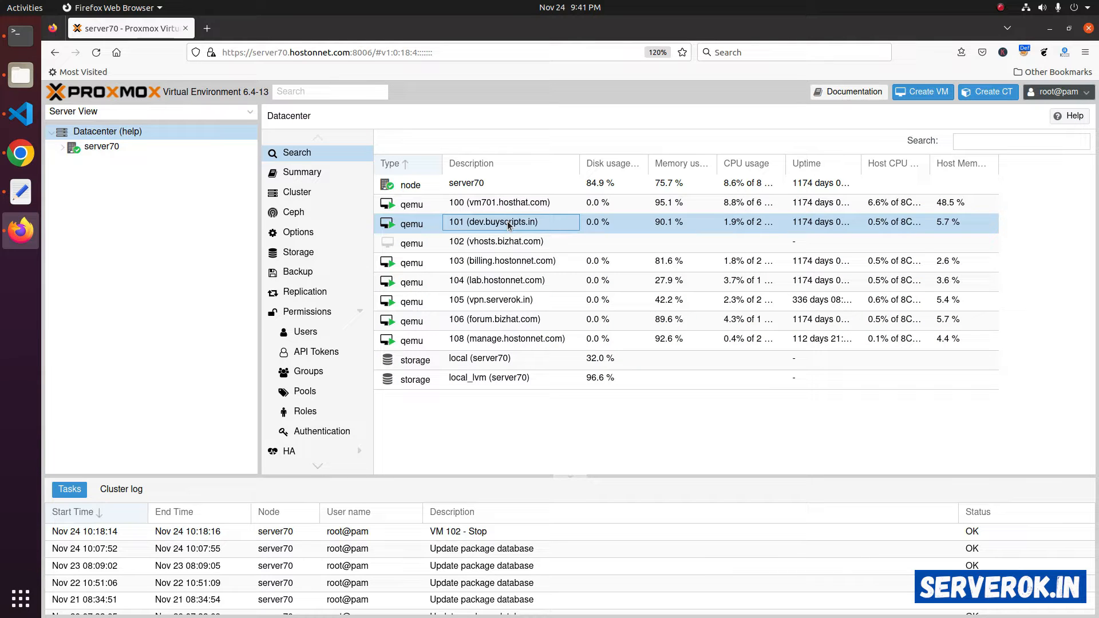
{"action": "double_click", "coordinate": [493, 221]}
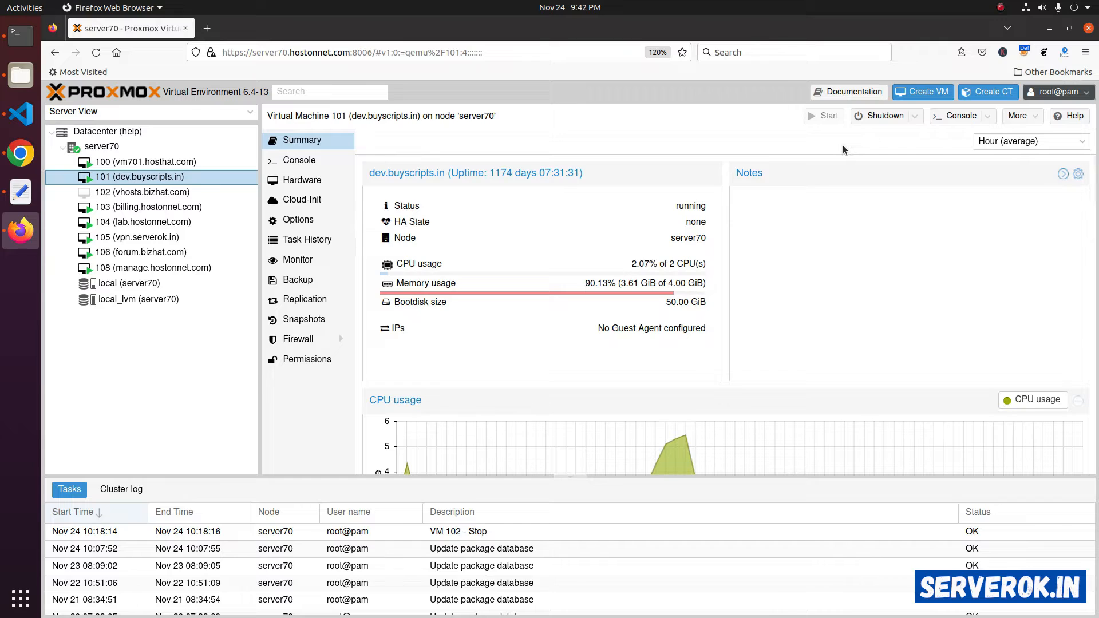
{"action": "left_click", "coordinate": [885, 115]}
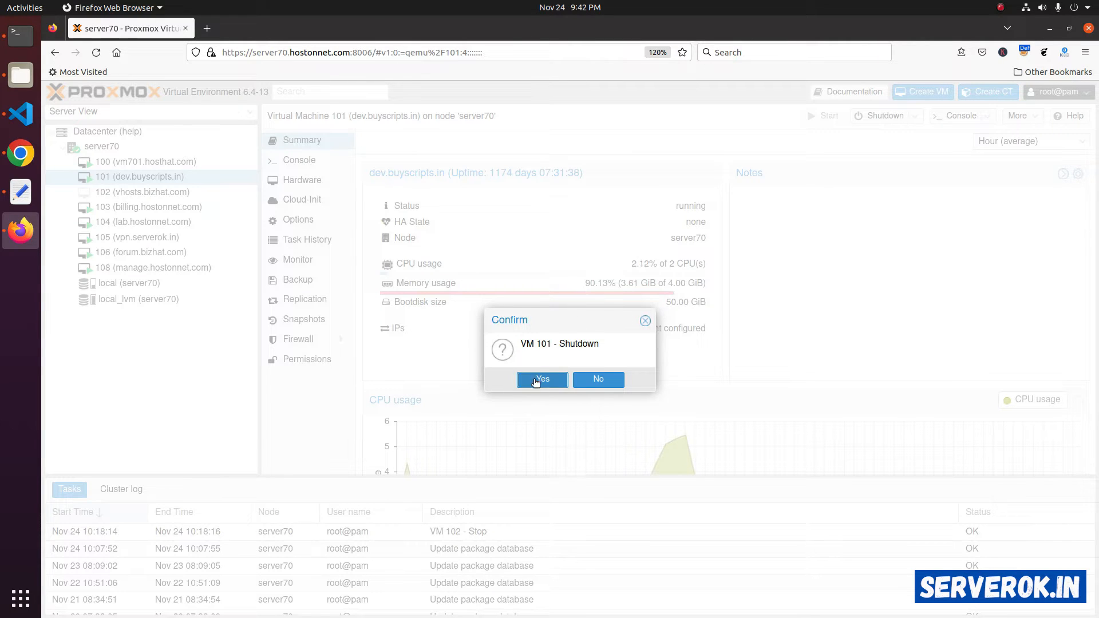
{"action": "left_click", "coordinate": [542, 379]}
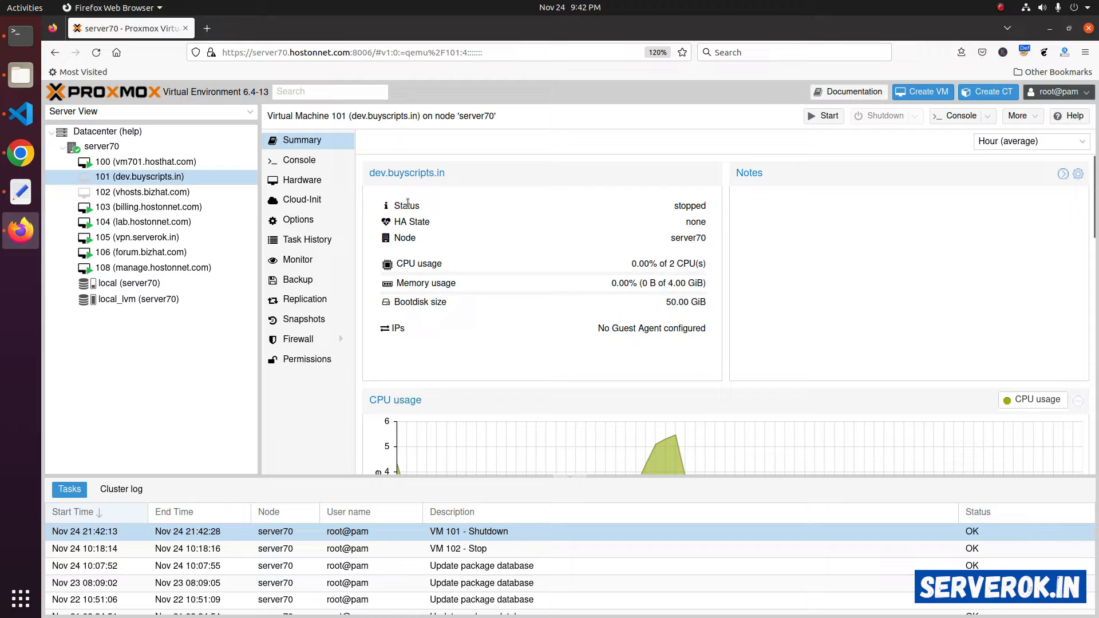
{"action": "double_click", "coordinate": [690, 205]}
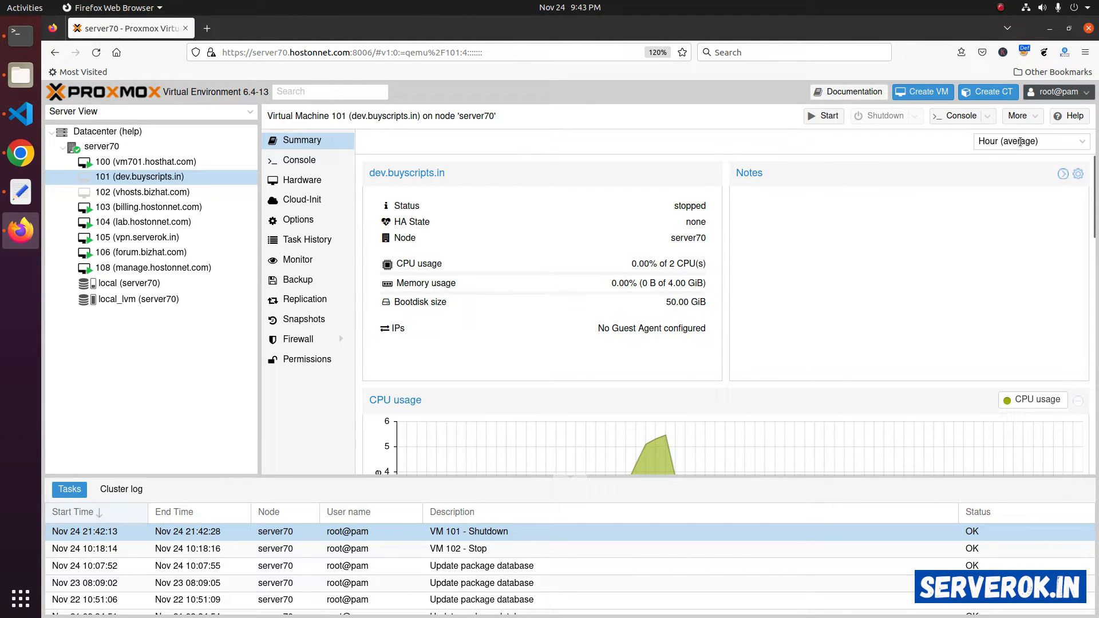
Remove VM 101 via More > Remove, confirming ID 101 with job-config purge and unreferenced disks destroyed
{"action": "left_click", "coordinate": [1018, 116]}
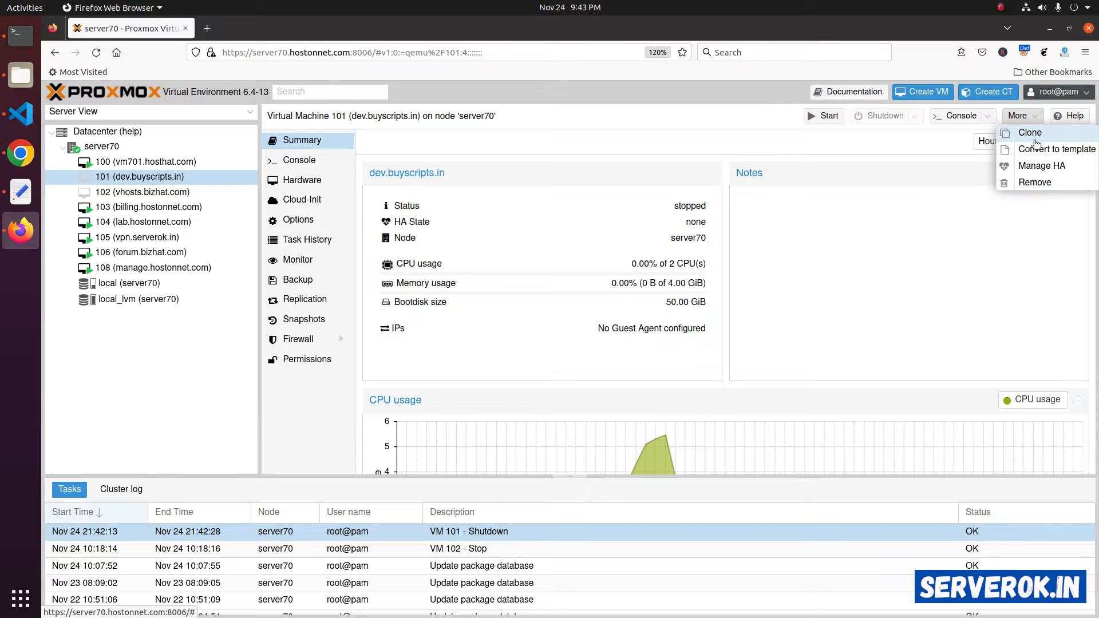
{"action": "mouse_move", "coordinate": [1035, 182]}
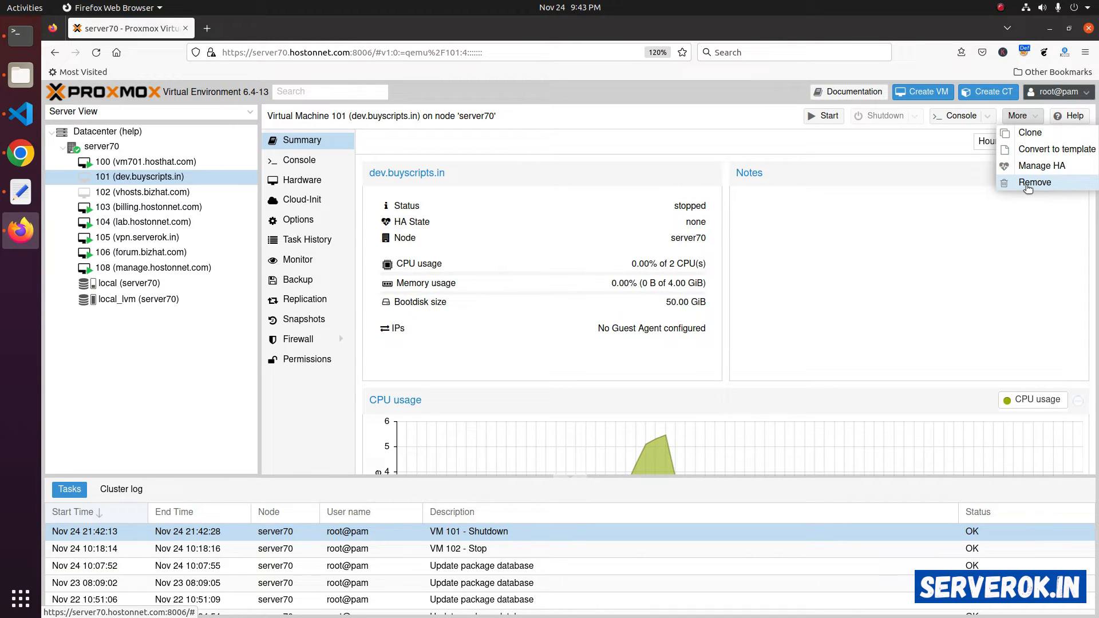
{"action": "left_click", "coordinate": [1035, 182]}
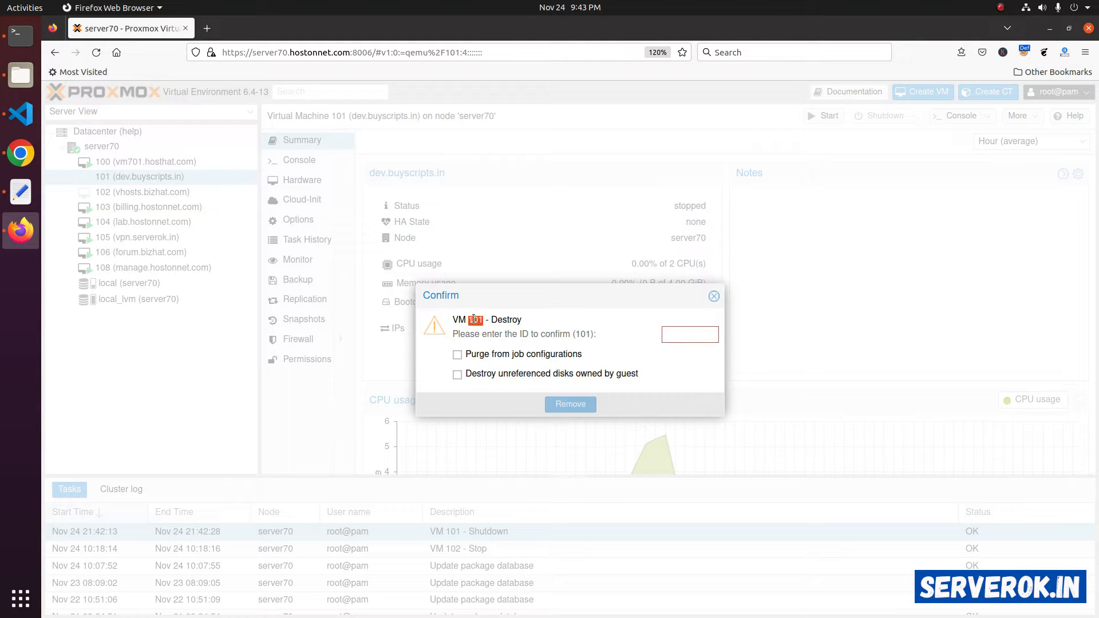
{"action": "type", "text": "101"}
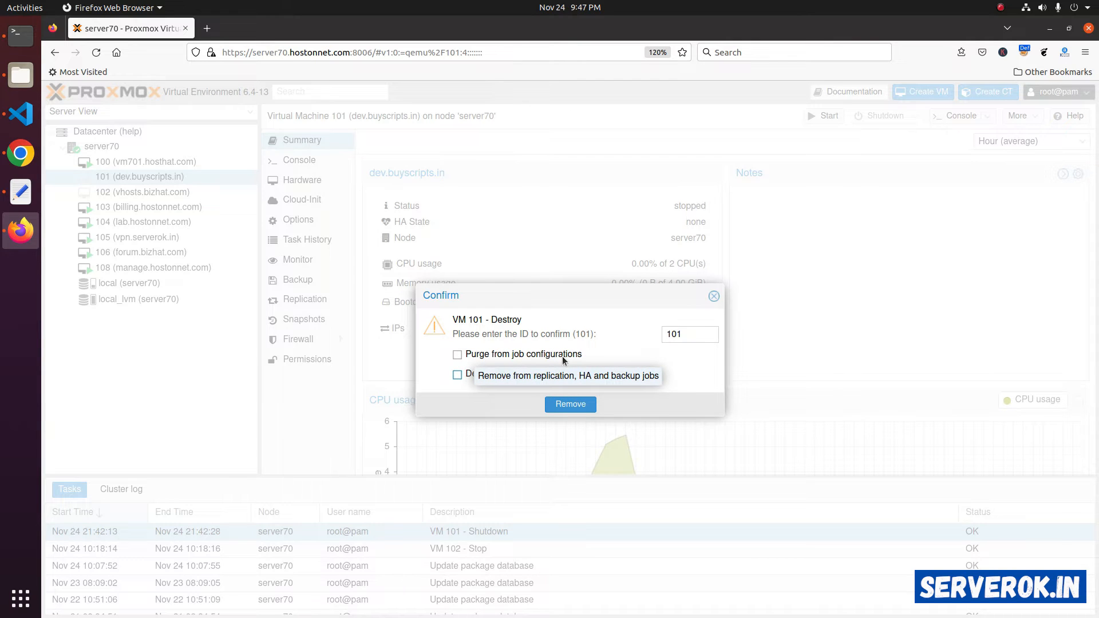
{"action": "left_click", "coordinate": [459, 354]}
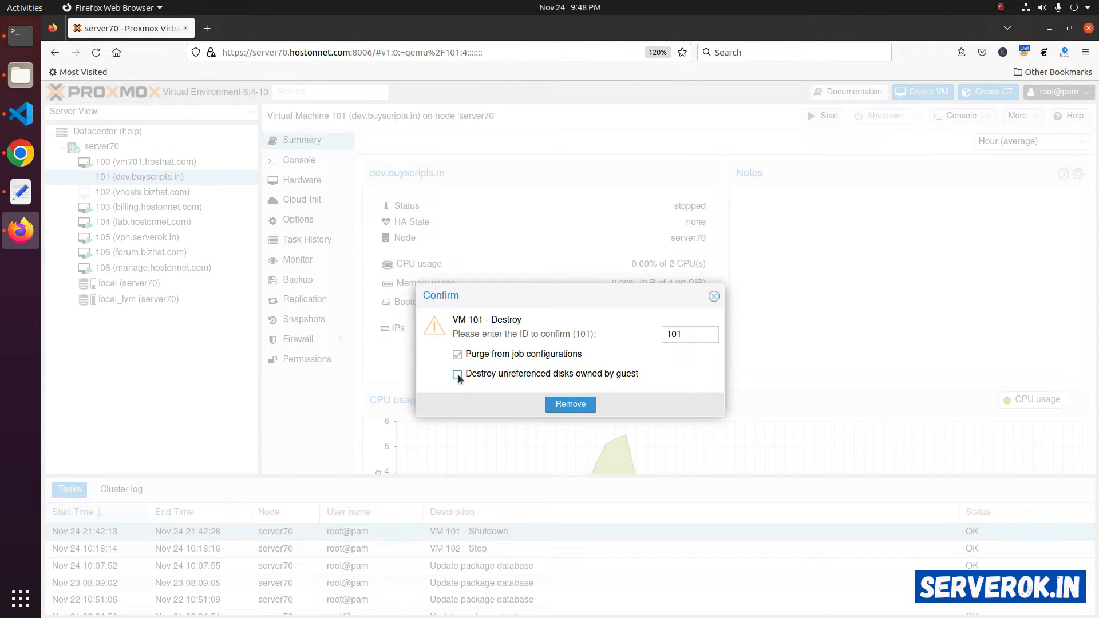
{"action": "left_click", "coordinate": [457, 374]}
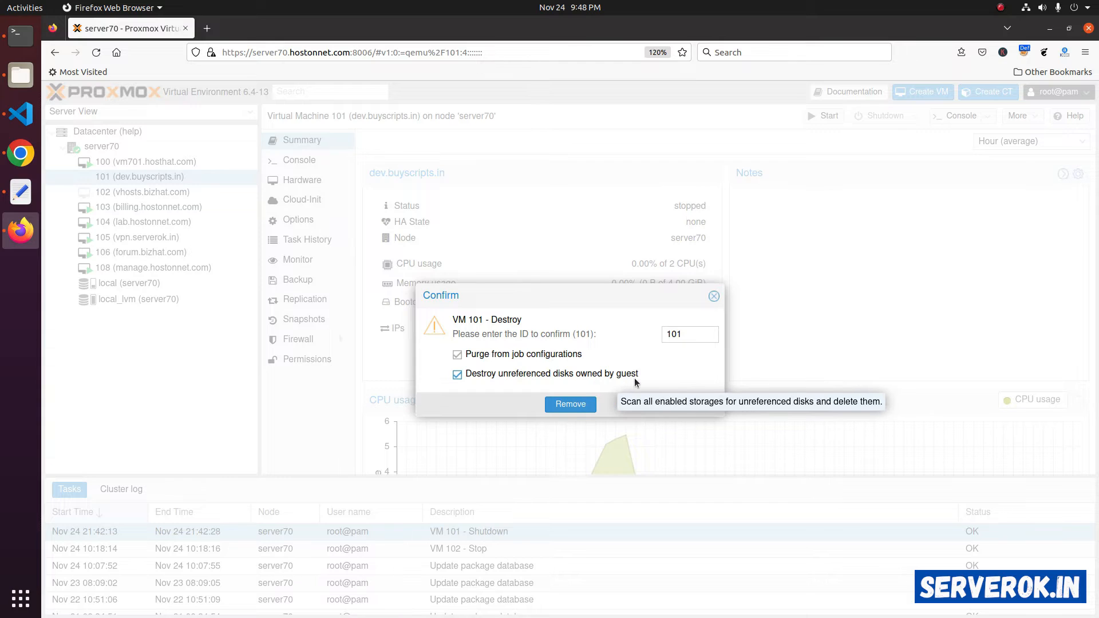
{"action": "left_click", "coordinate": [570, 405]}
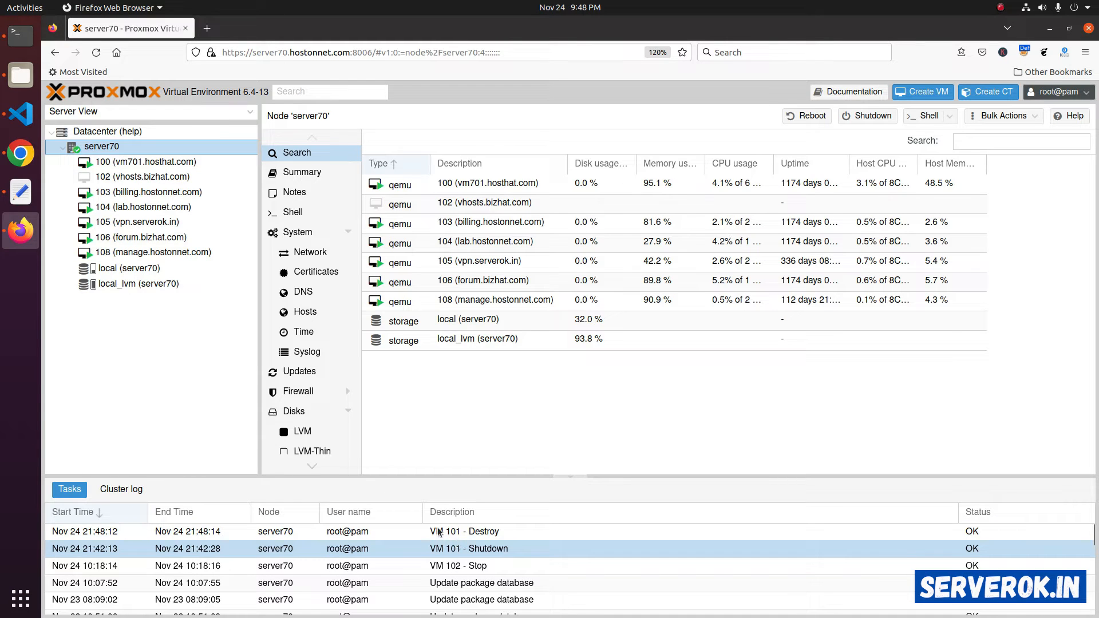
Review the tutorial's qm commands, then start a root shell on node server70
{"action": "left_click", "coordinate": [260, 27]}
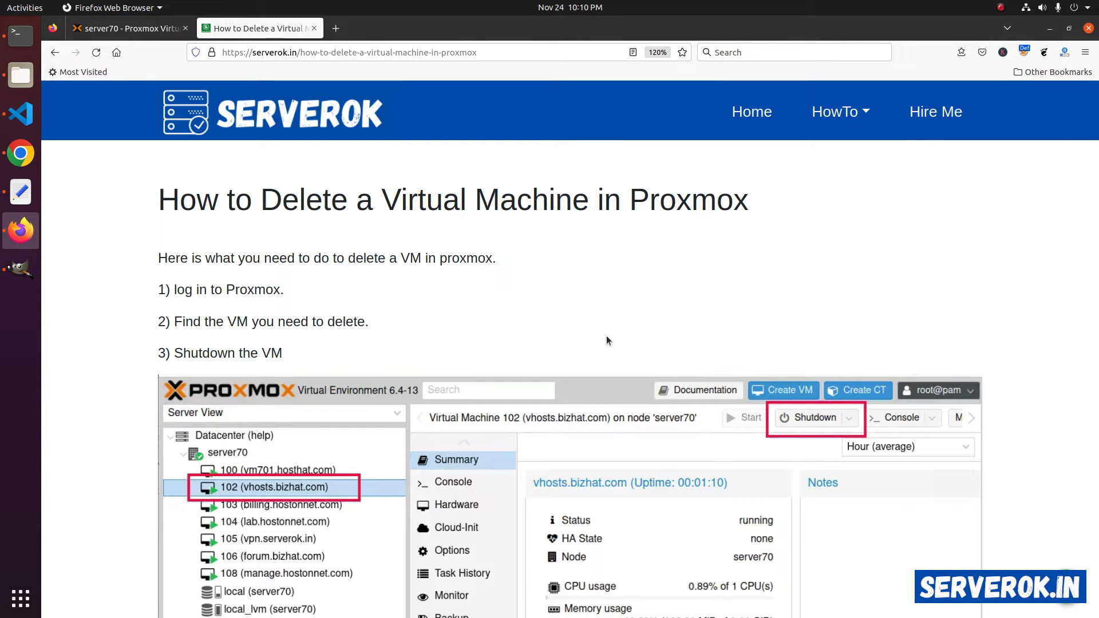
{"action": "scroll", "scroll_direction": "down", "scroll_amount": 3}
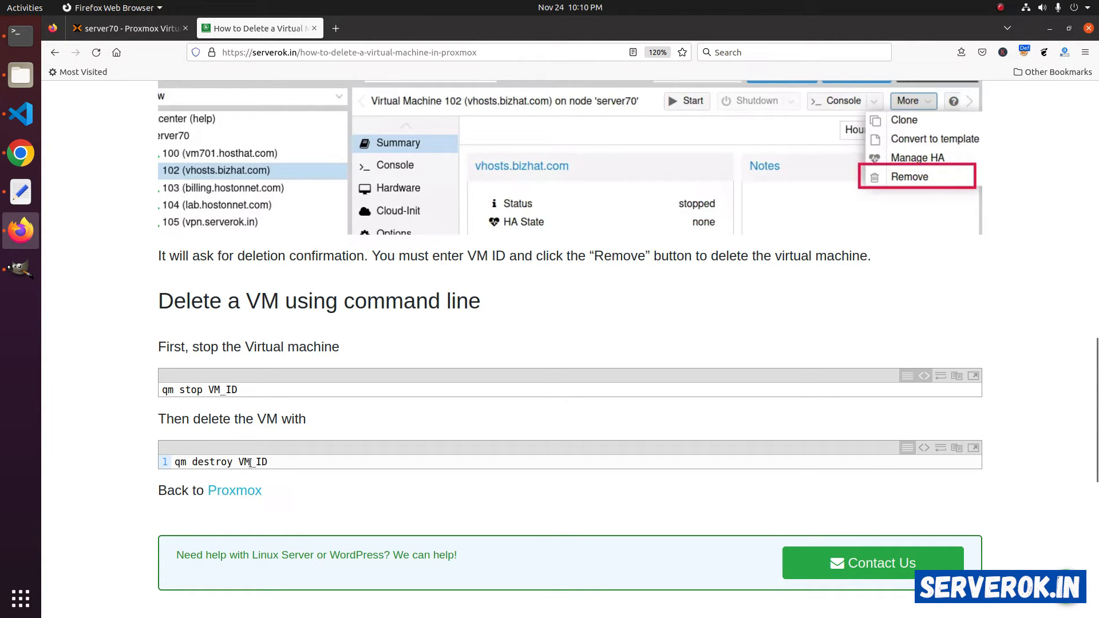
{"action": "left_click", "coordinate": [126, 28]}
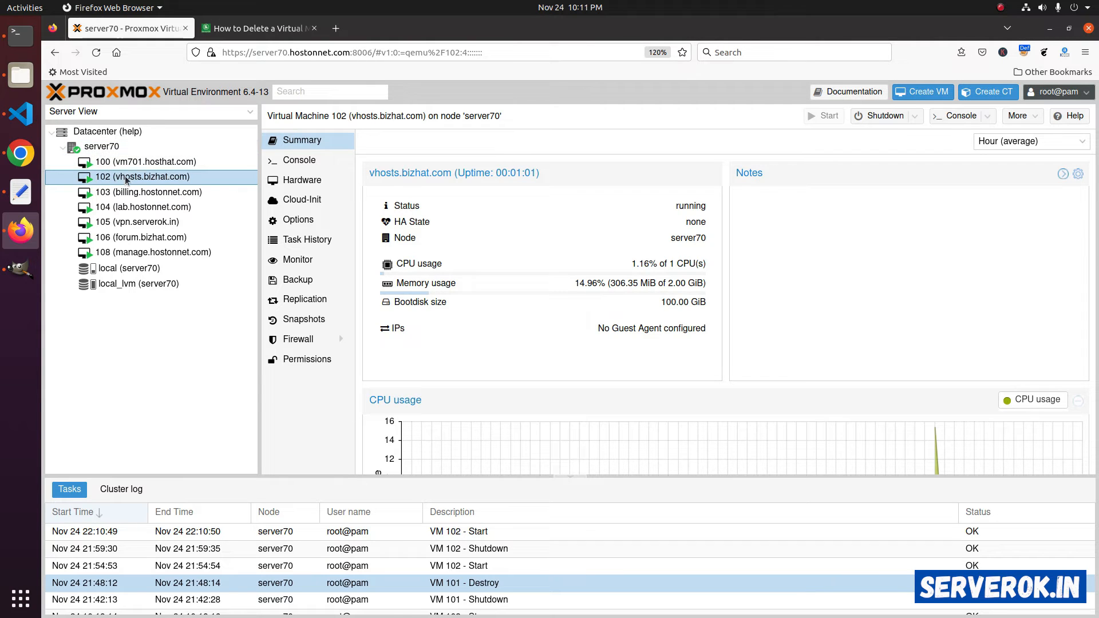
{"action": "left_click", "coordinate": [102, 146]}
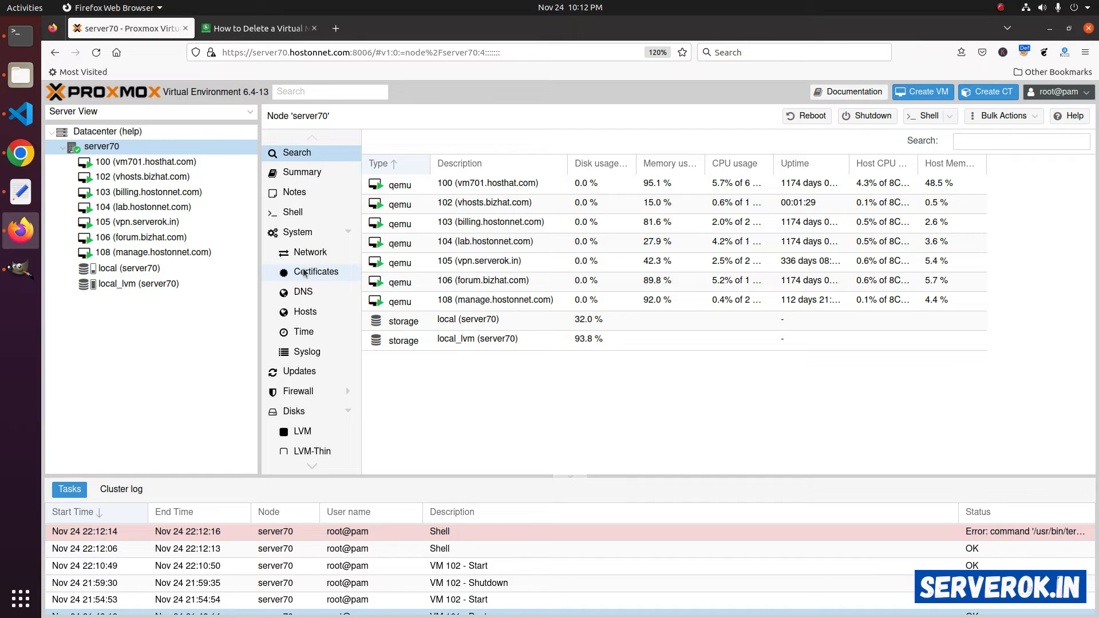
{"action": "left_click", "coordinate": [292, 211]}
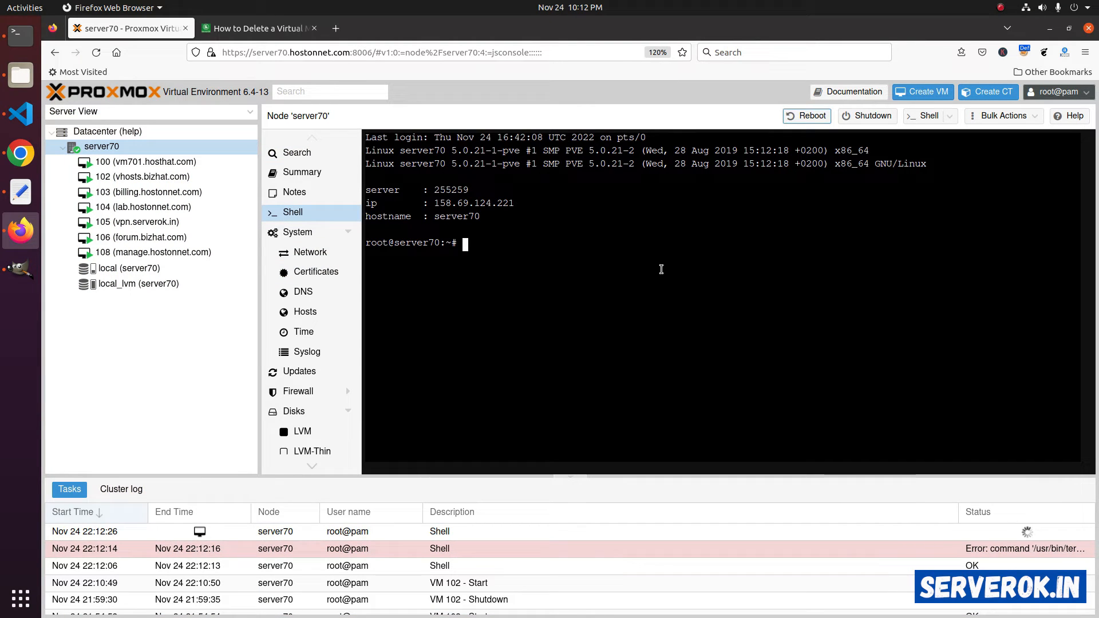
{"action": "mouse_move", "coordinate": [208, 105]}
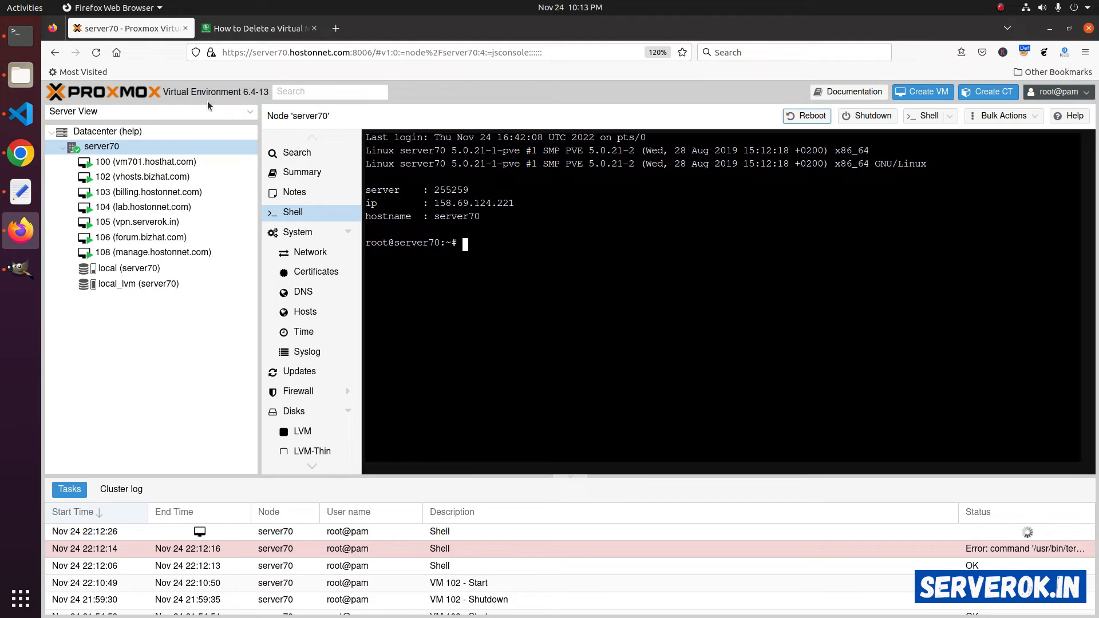
Run qm list, qm stop 102 and qm destroy 102 in the server70 shell
{"action": "type", "text": "qm list"}
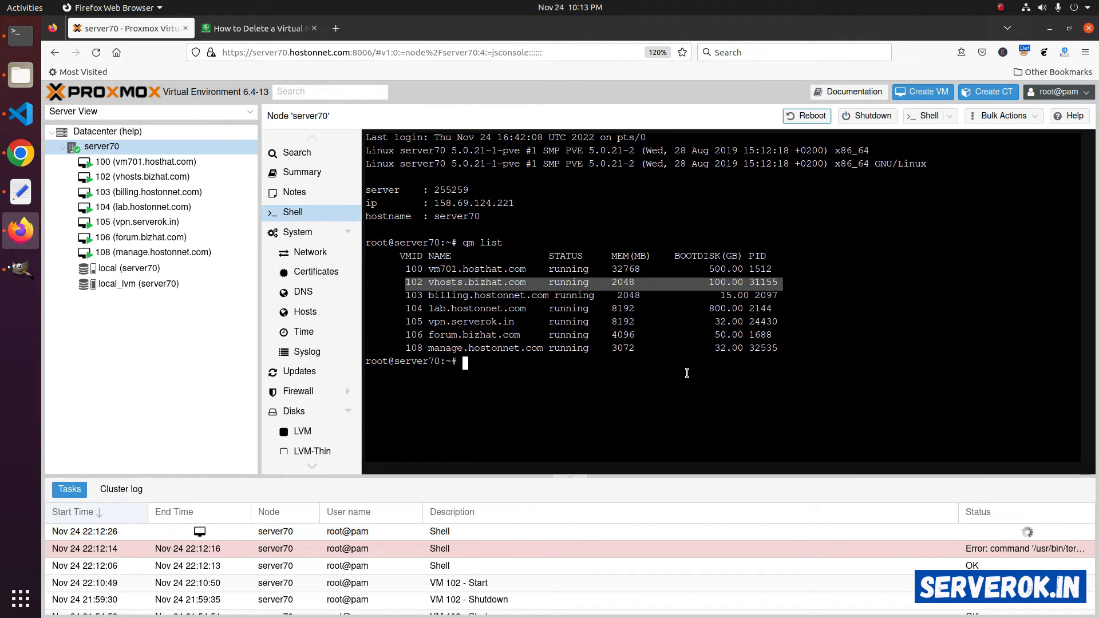
{"action": "type", "text": "qm destroy"}
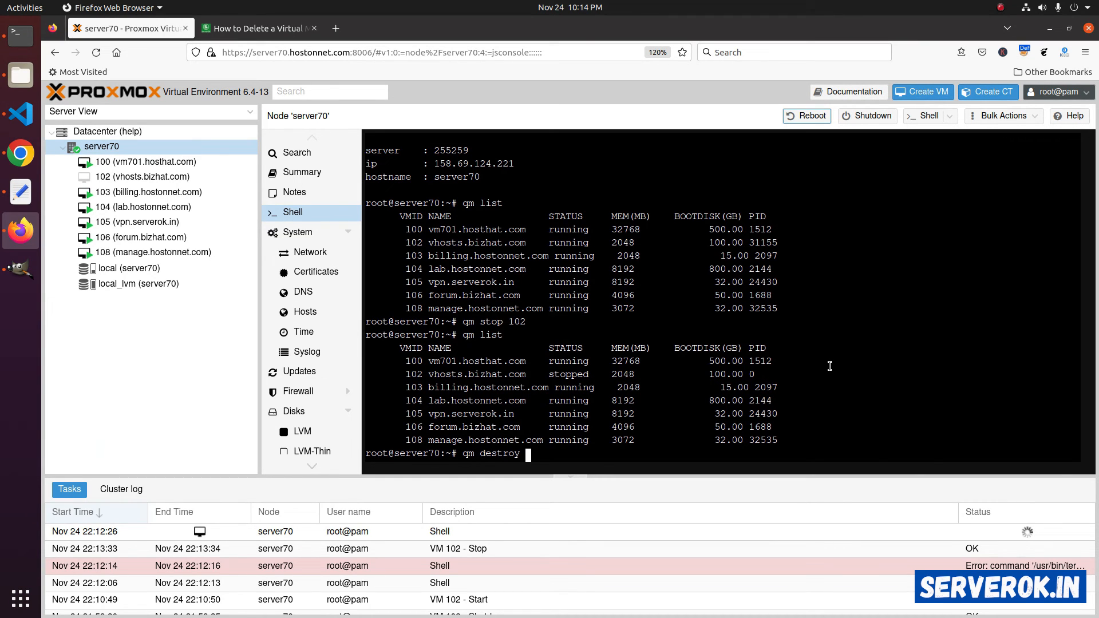
{"action": "type", "text": "102"}
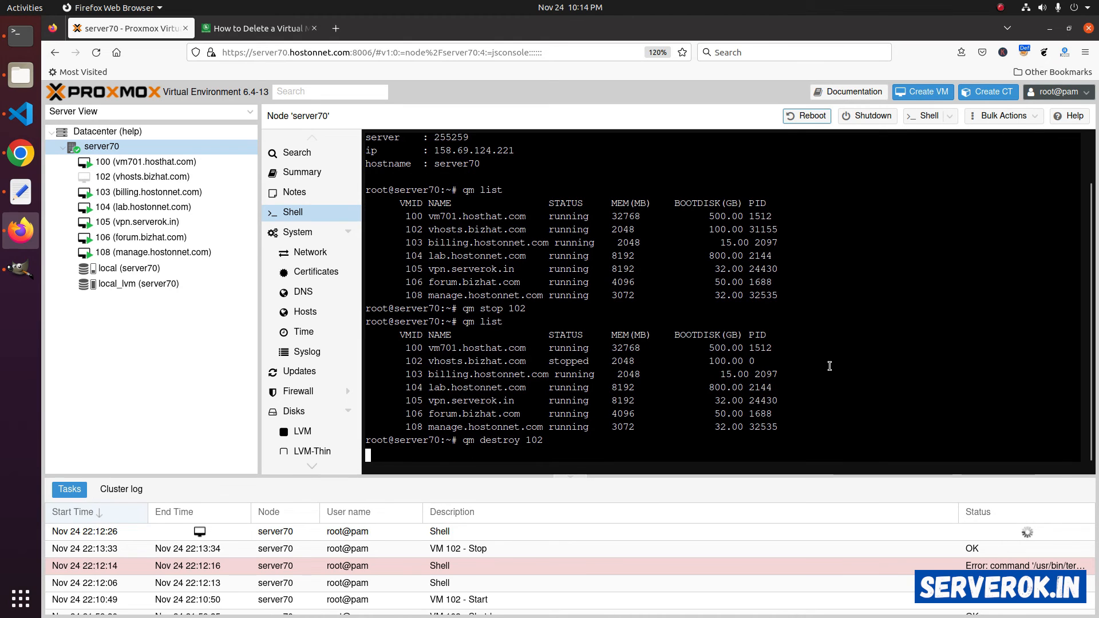